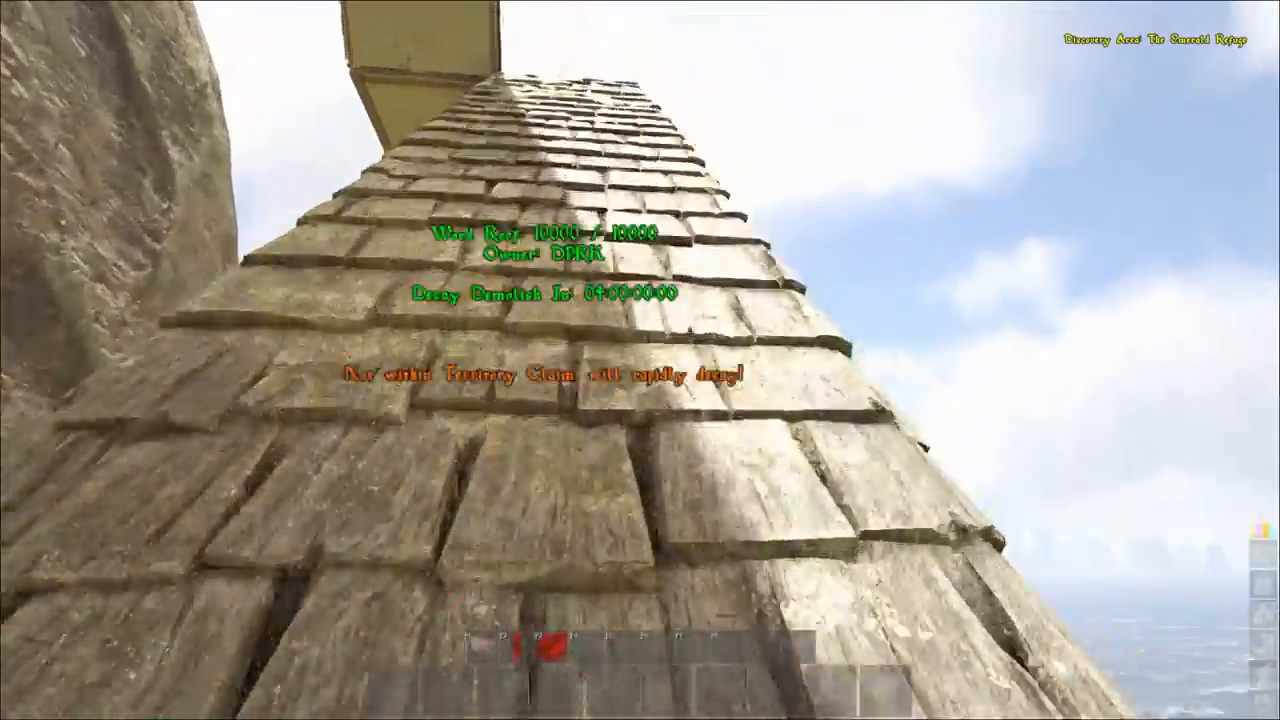
mouse_move(640, 360)
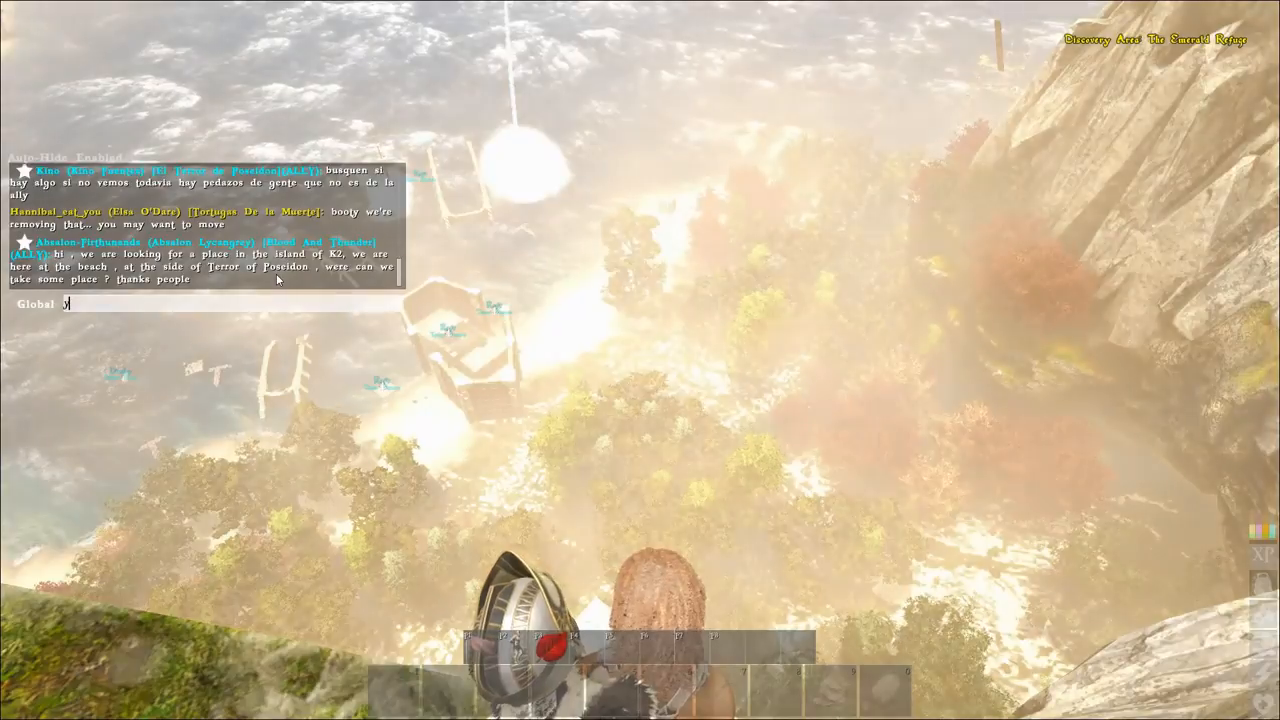
type("your explot is being")
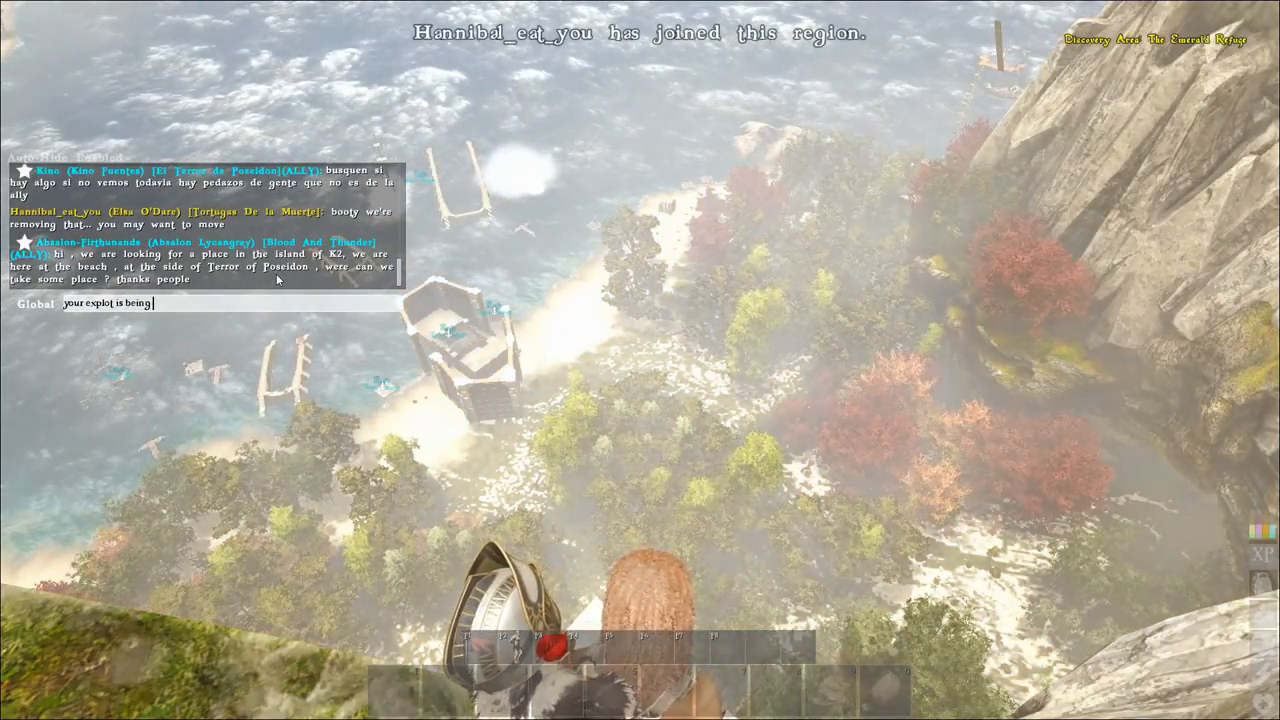
type("recorded")
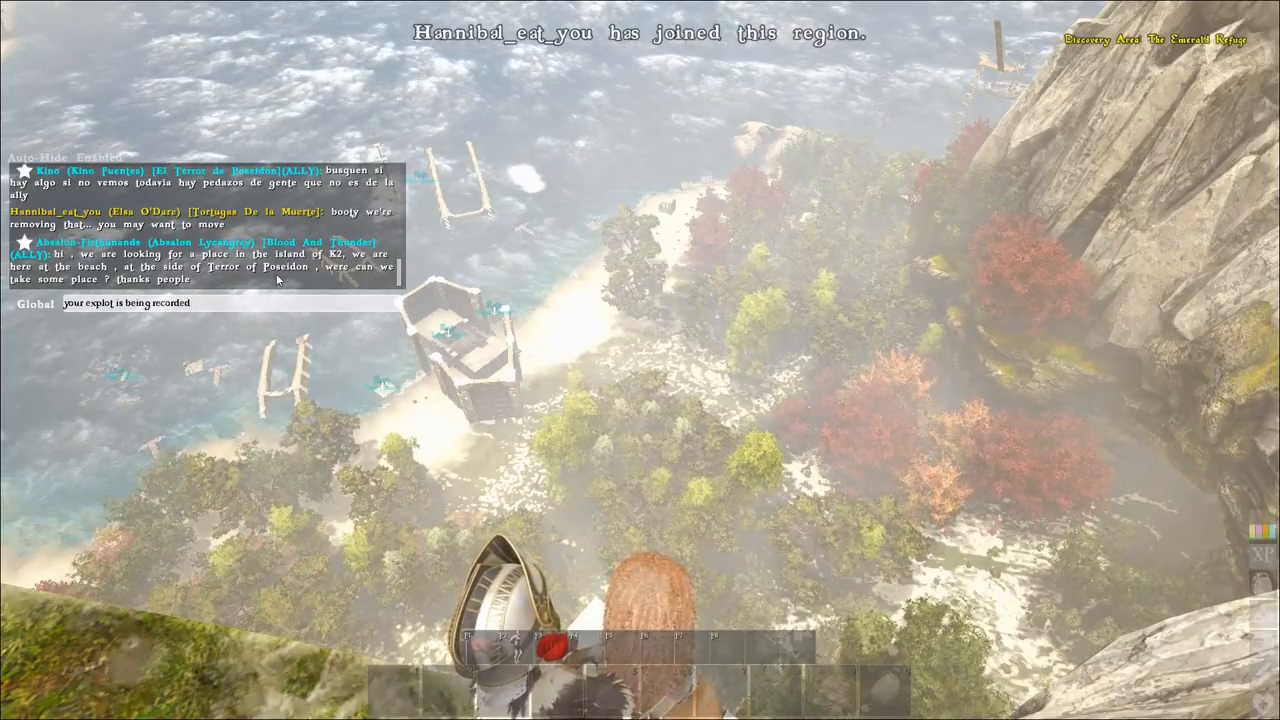